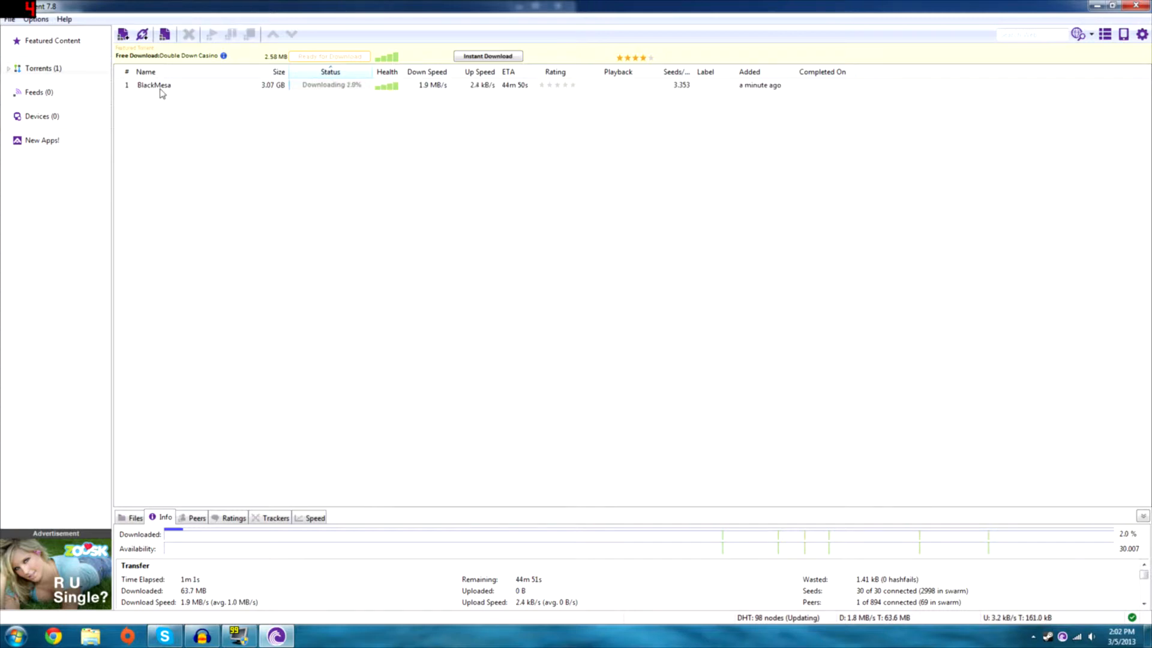
{"action": "left_click", "coordinate": [154, 85]}
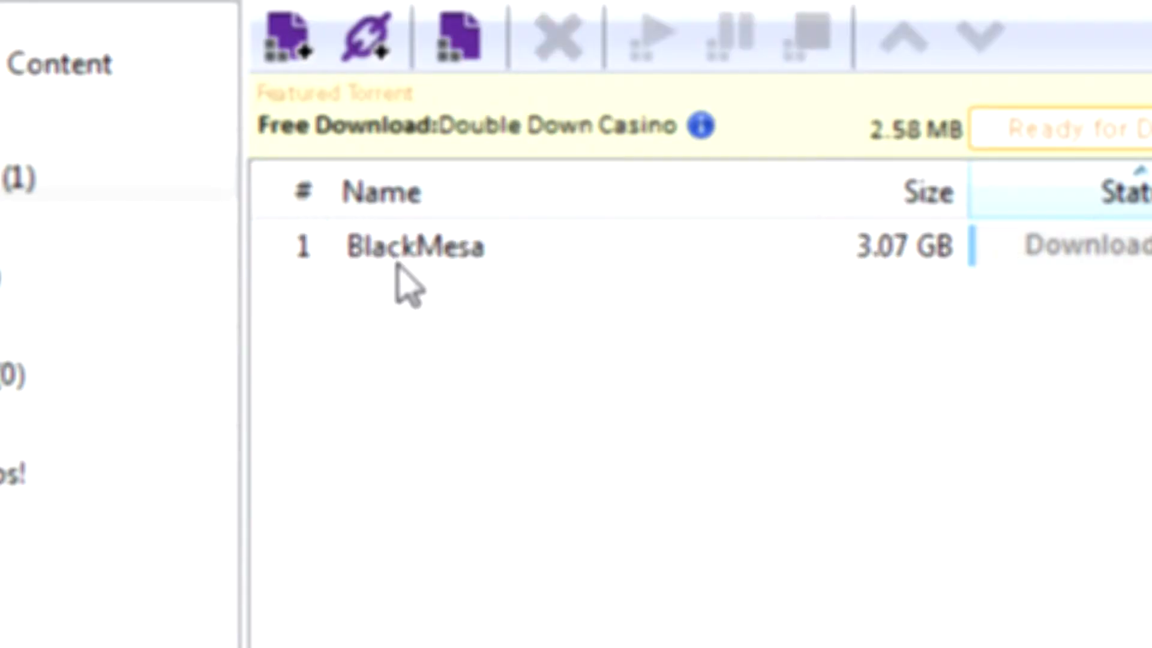
{"action": "left_click", "coordinate": [415, 246]}
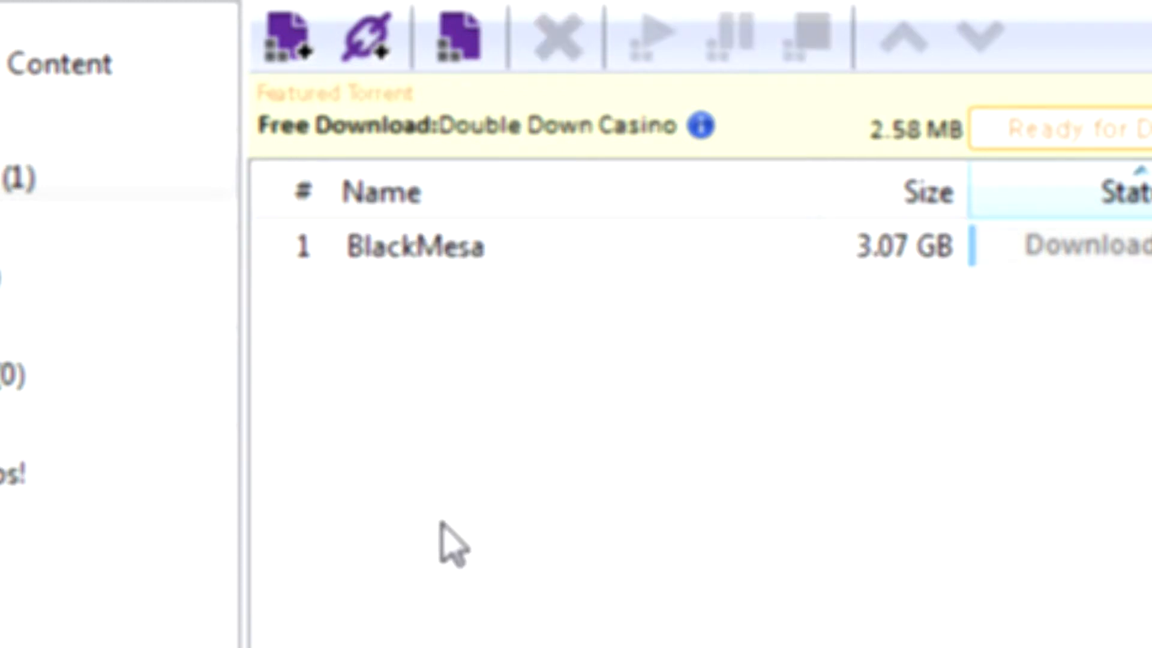
{"action": "mouse_move", "coordinate": [382, 595]}
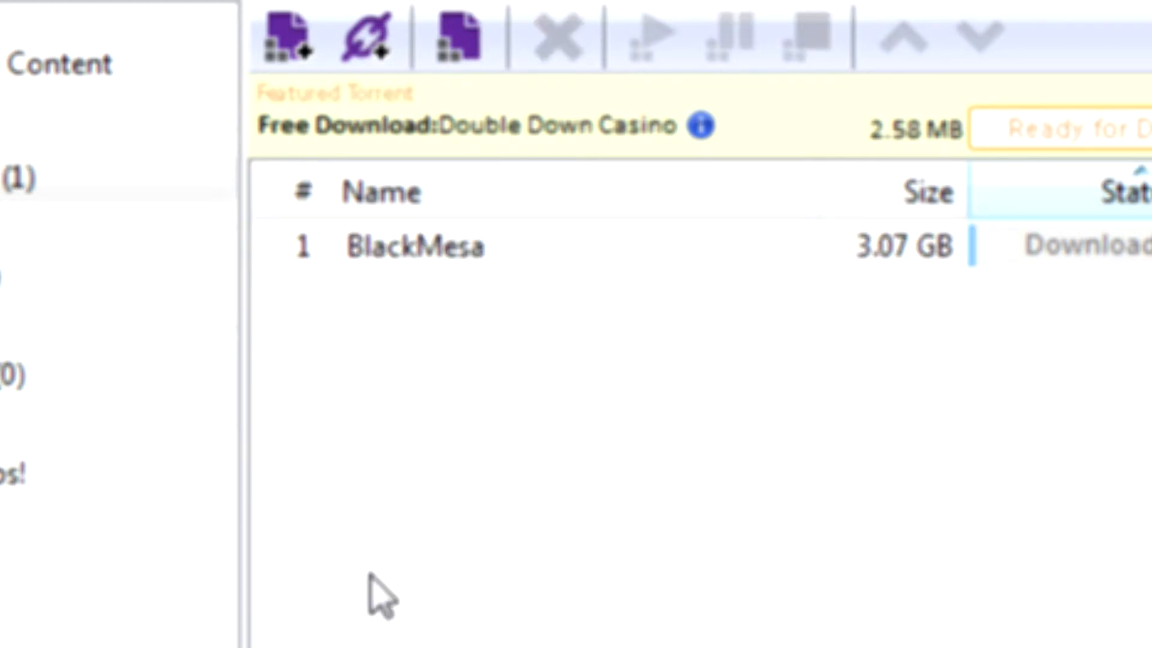